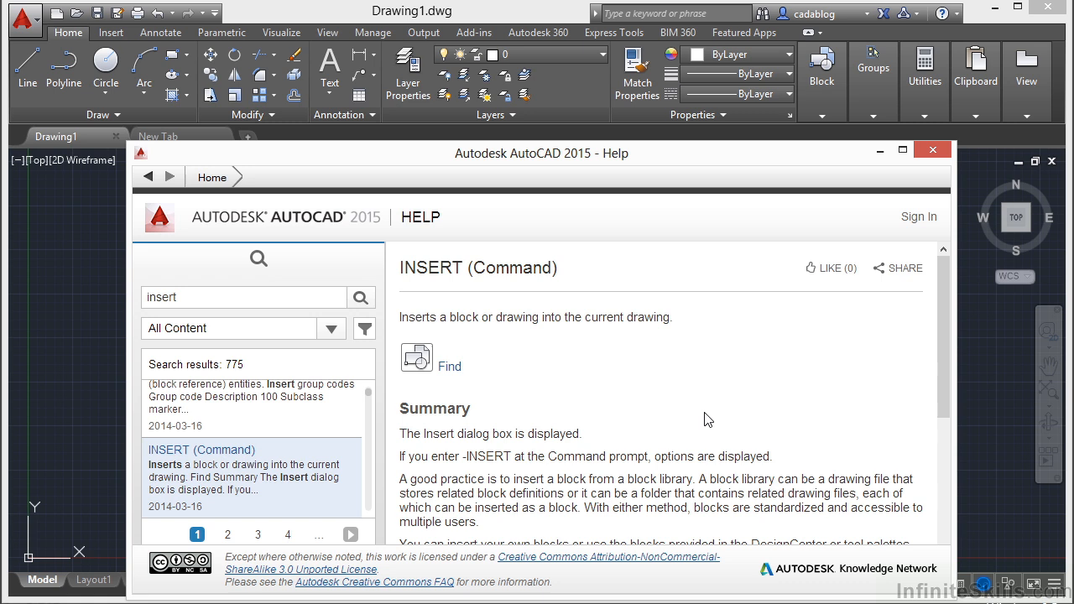
pyautogui.moveTo(705, 419)
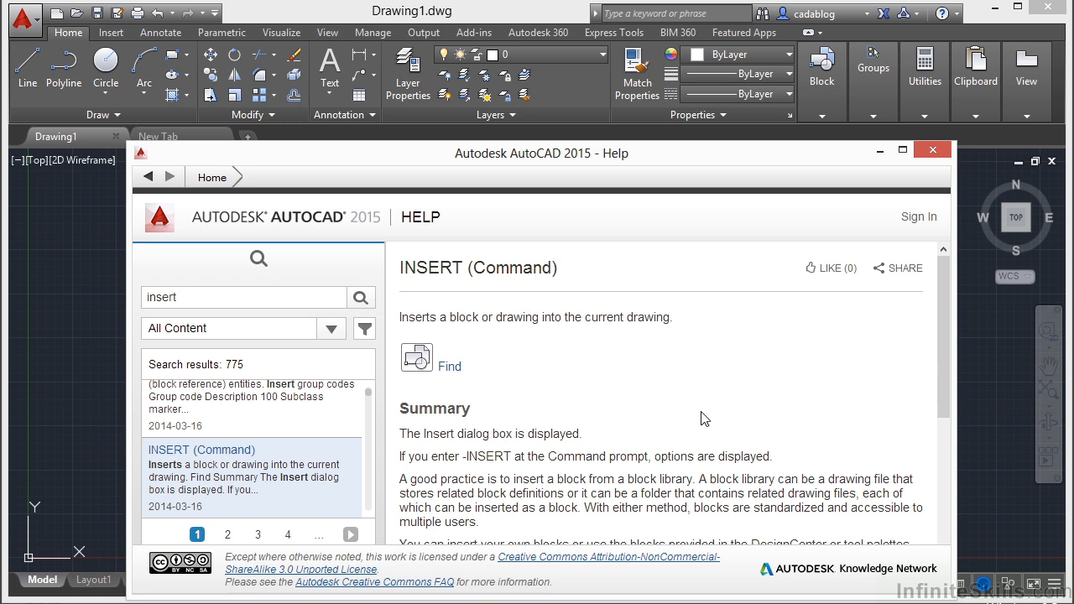
pyautogui.moveTo(417, 357)
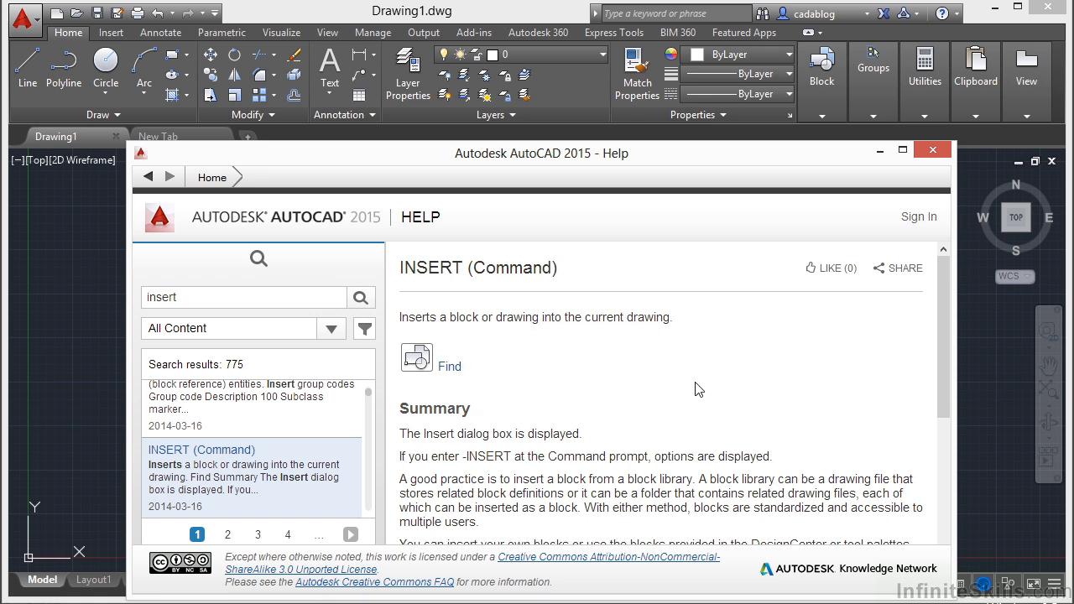
pyautogui.moveTo(504, 386)
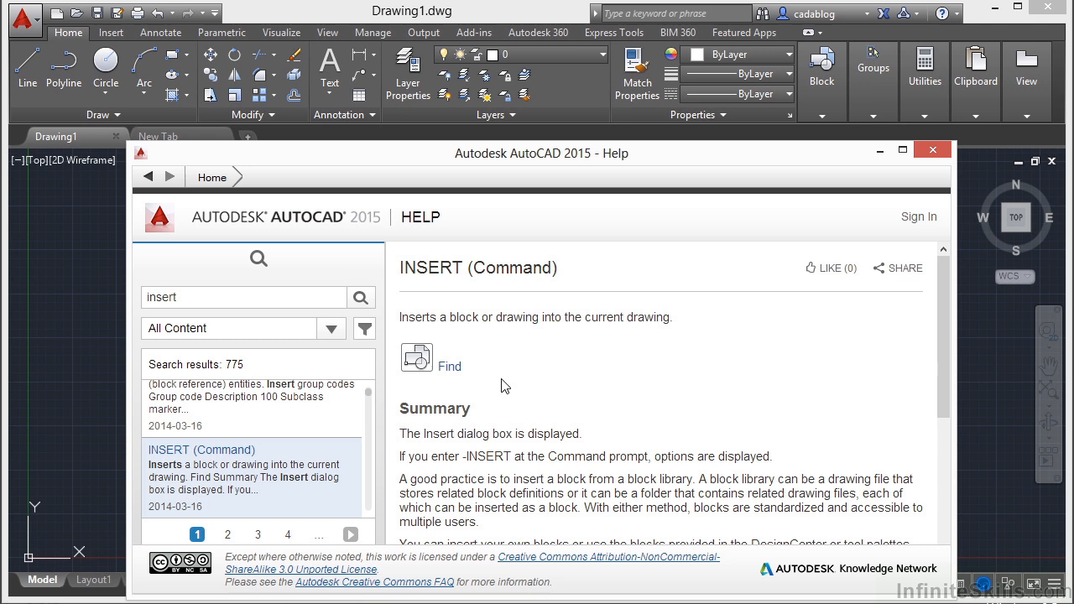
pyautogui.moveTo(707, 389)
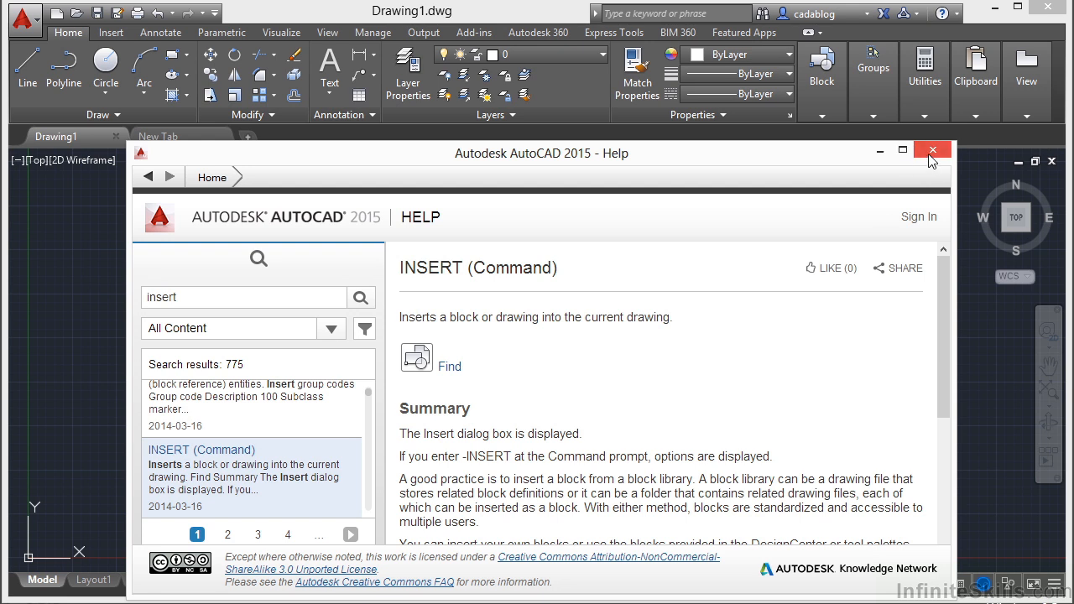
# Step: Close the help article on inserting blocks to return to the empty Drawing1
pyautogui.click(931, 150)
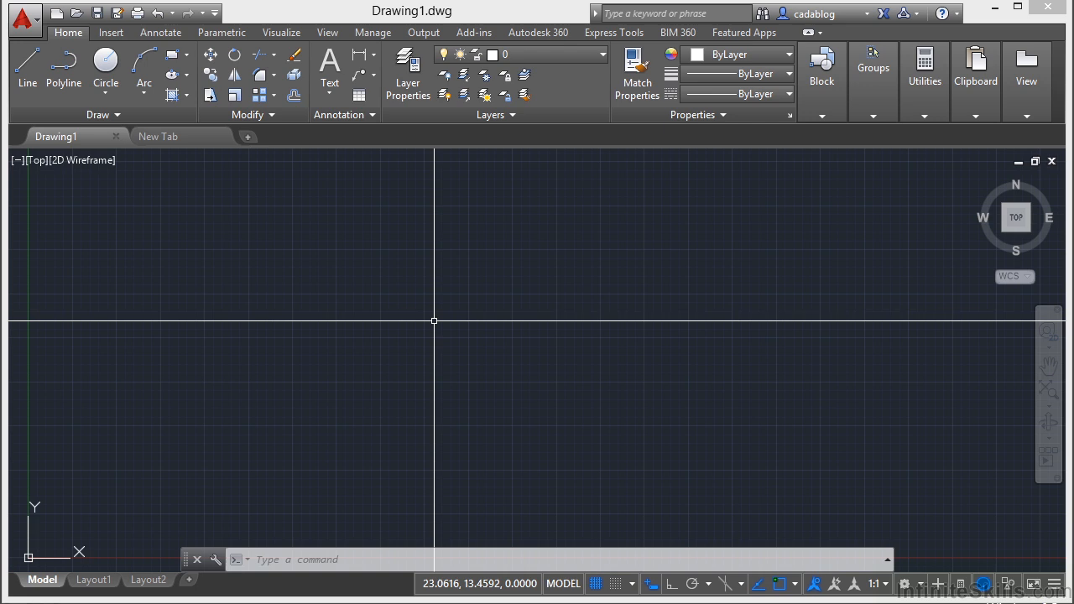
pyautogui.moveTo(432, 317)
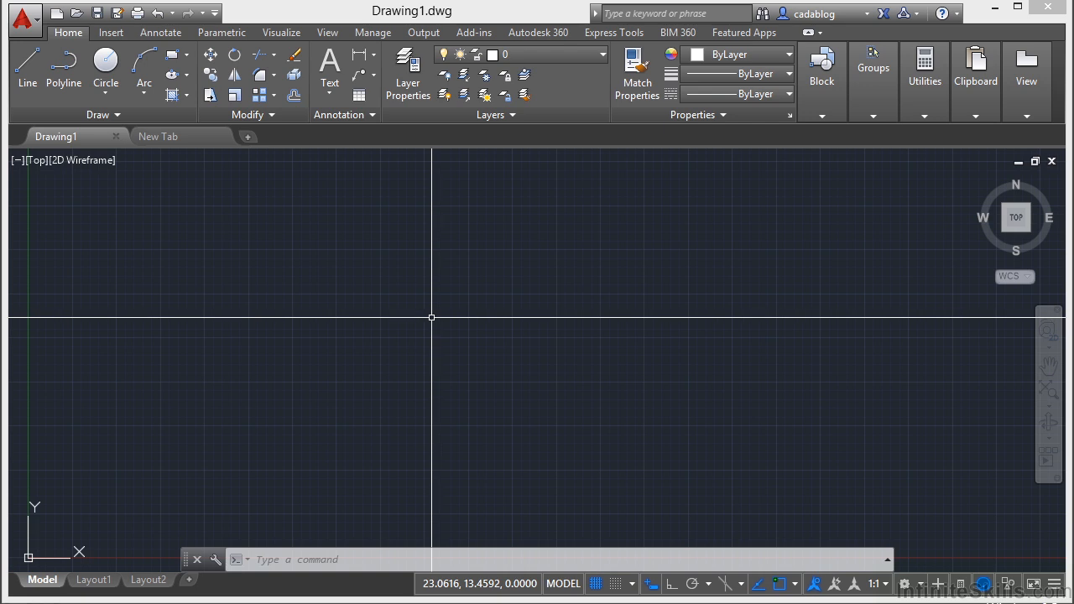
pyautogui.moveTo(619, 521)
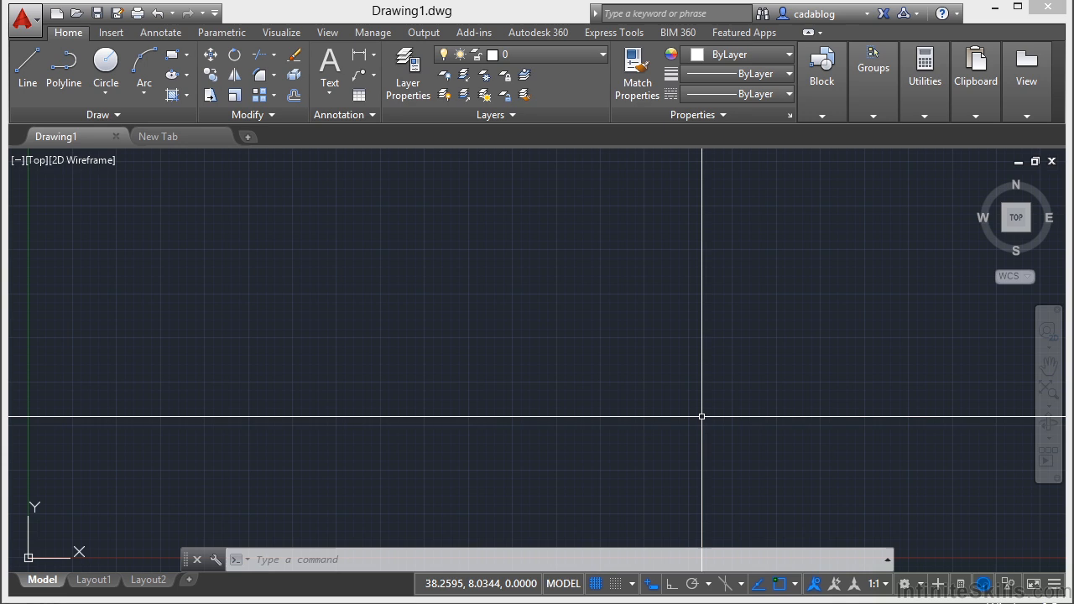
pyautogui.moveTo(667, 459)
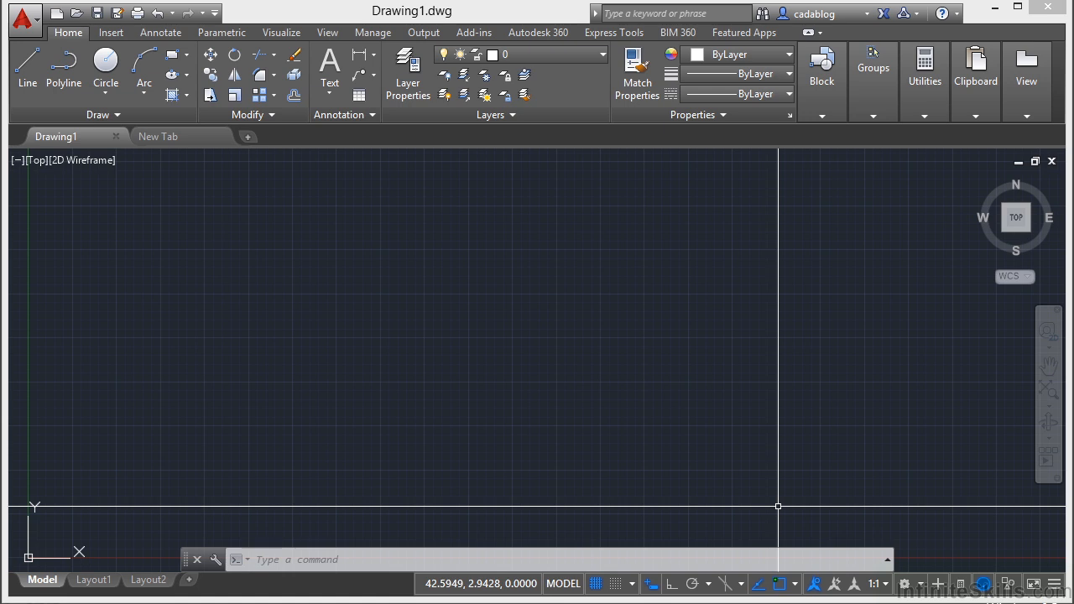
pyautogui.write('op')
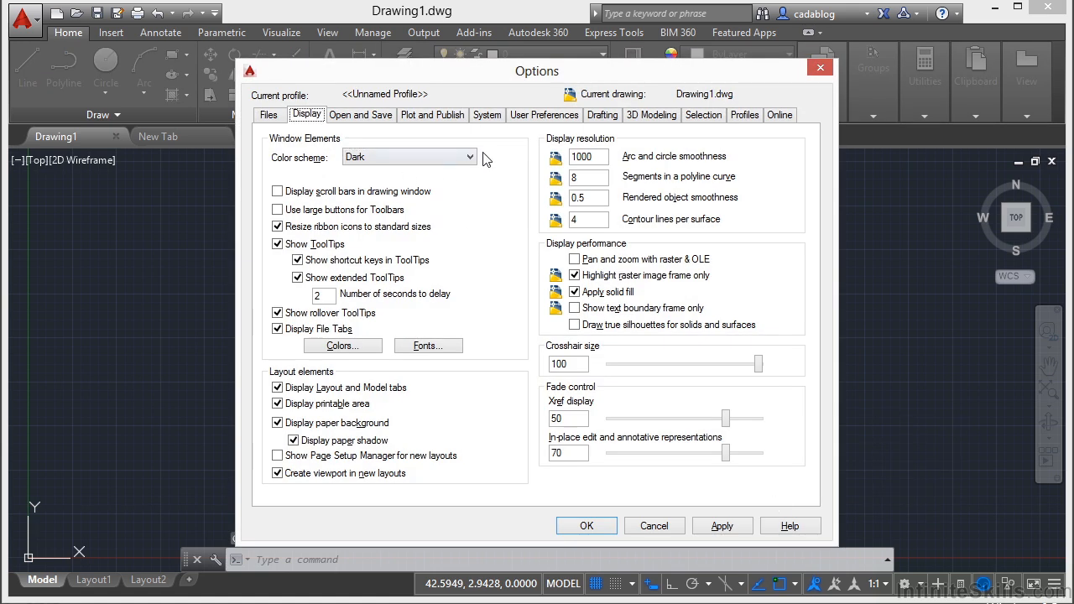
pyautogui.click(408, 157)
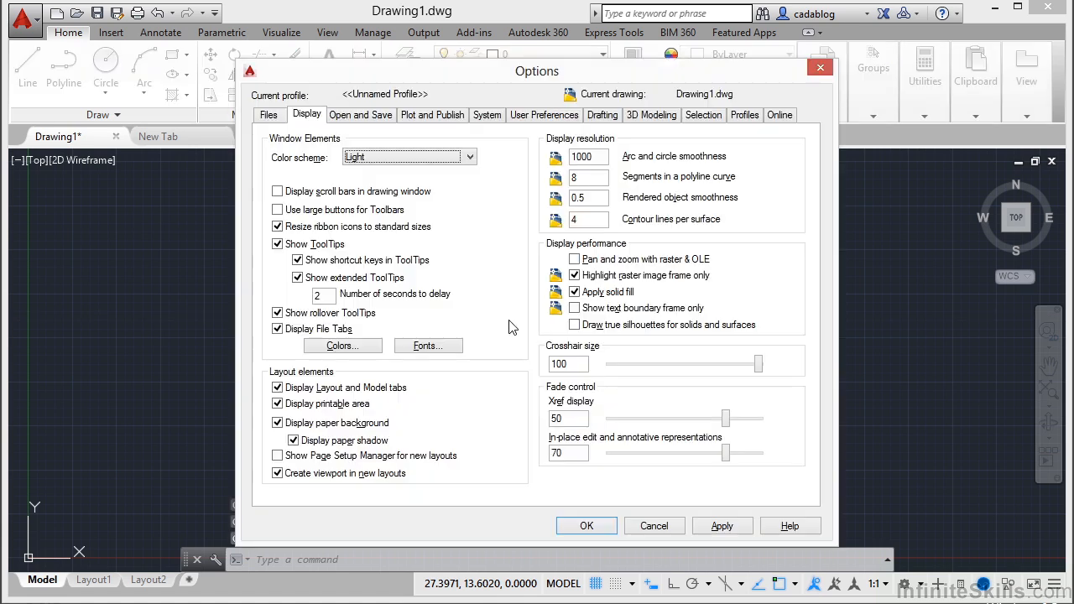
pyautogui.click(409, 157)
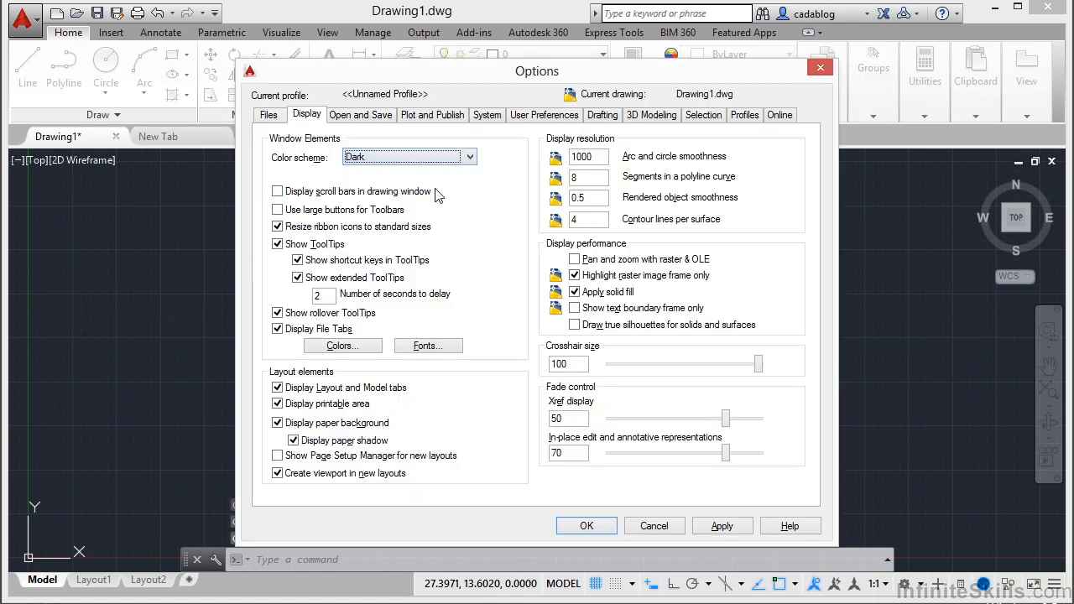
pyautogui.click(586, 525)
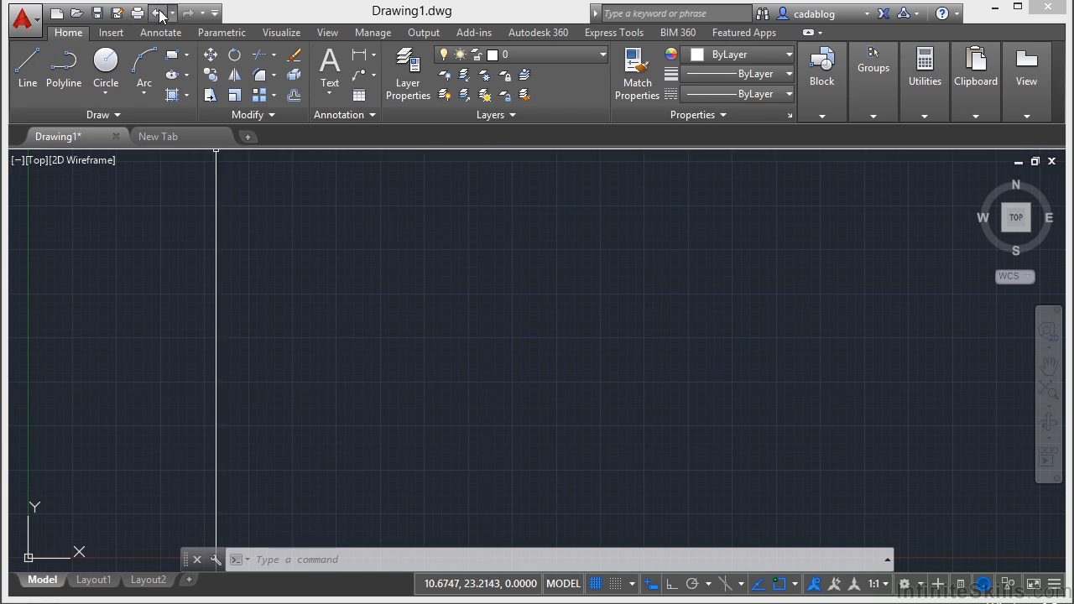
# Step: Add Workspace to the Quick Access Toolbar and show the workspace list
pyautogui.click(217, 13)
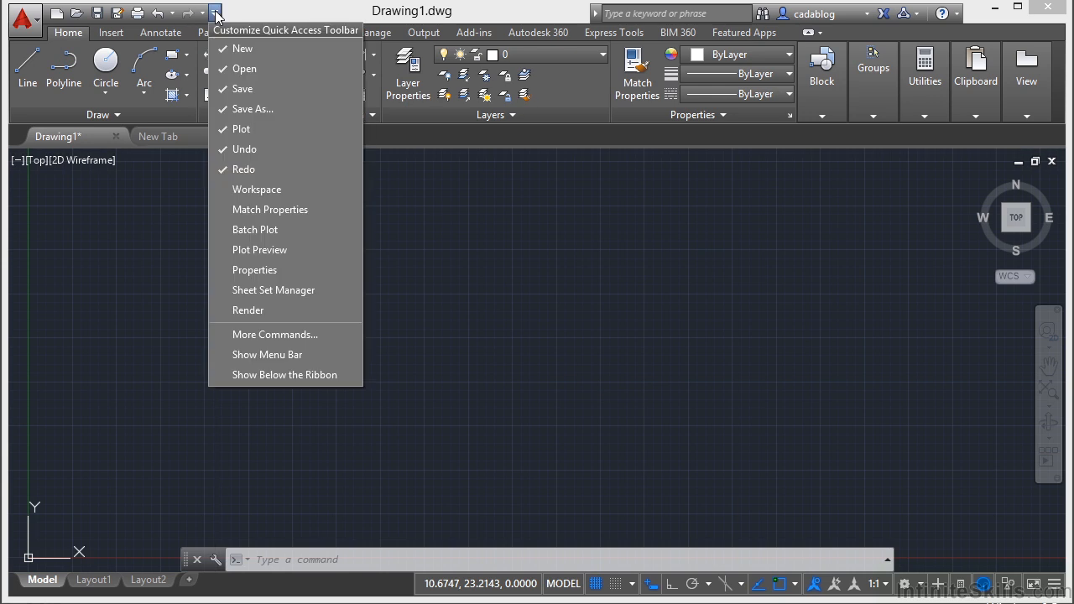
pyautogui.moveTo(270, 188)
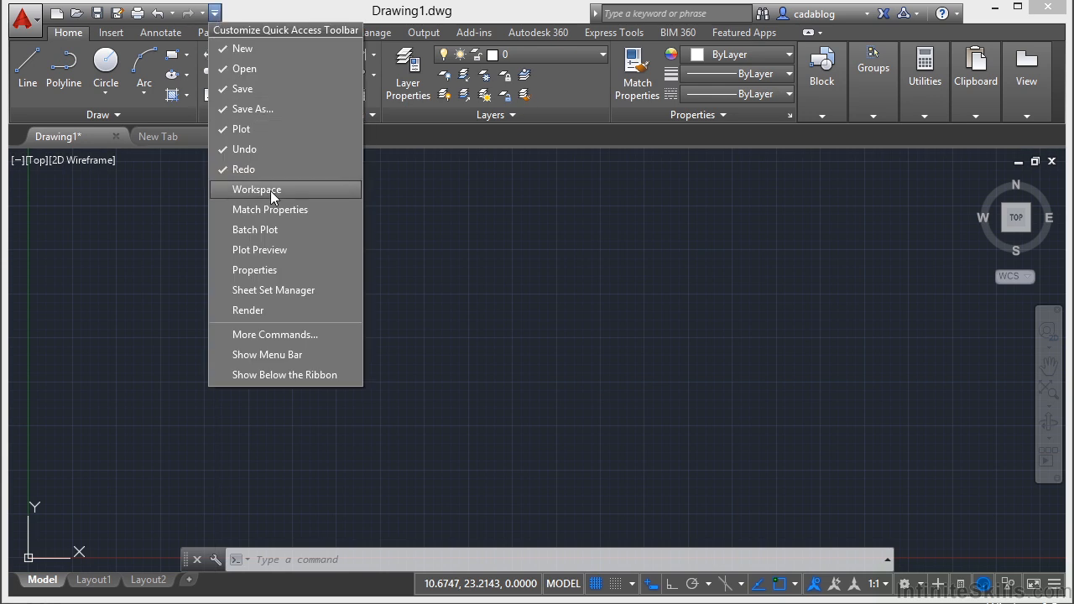
pyautogui.click(256, 189)
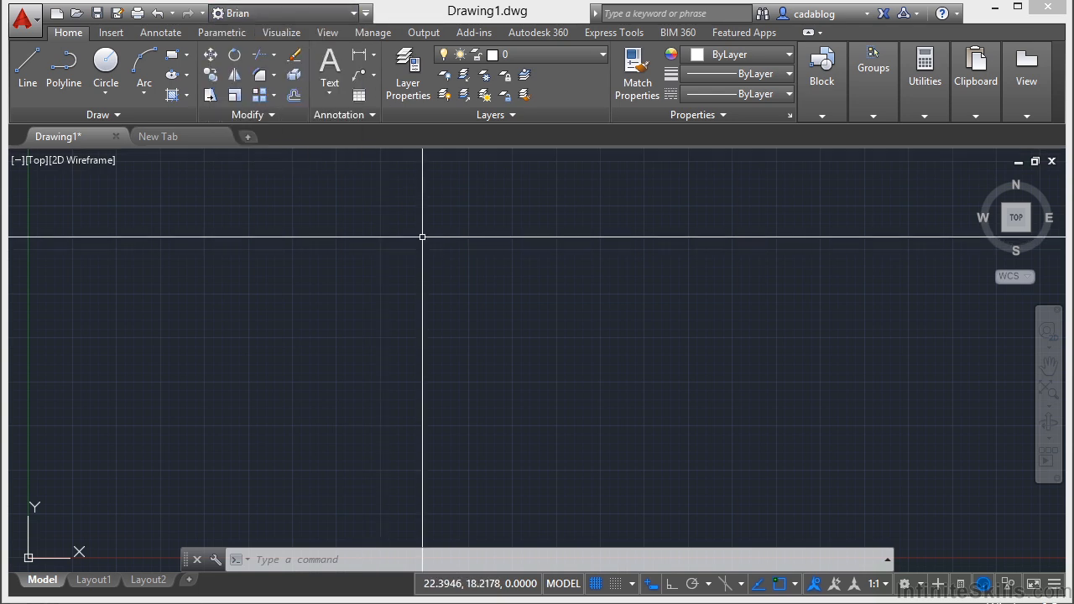
pyautogui.moveTo(910, 561)
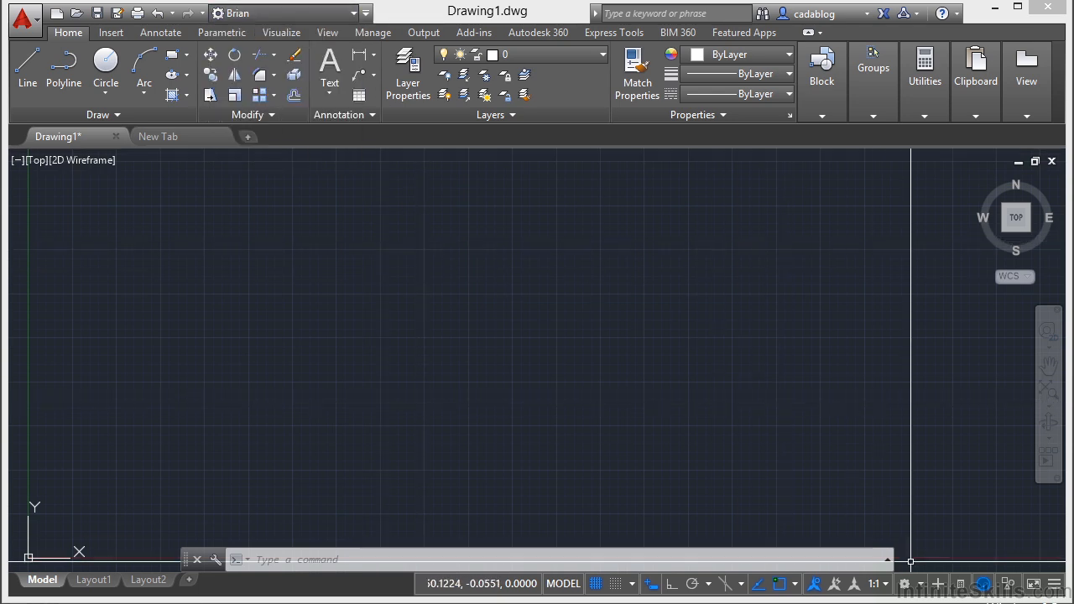
pyautogui.click(910, 583)
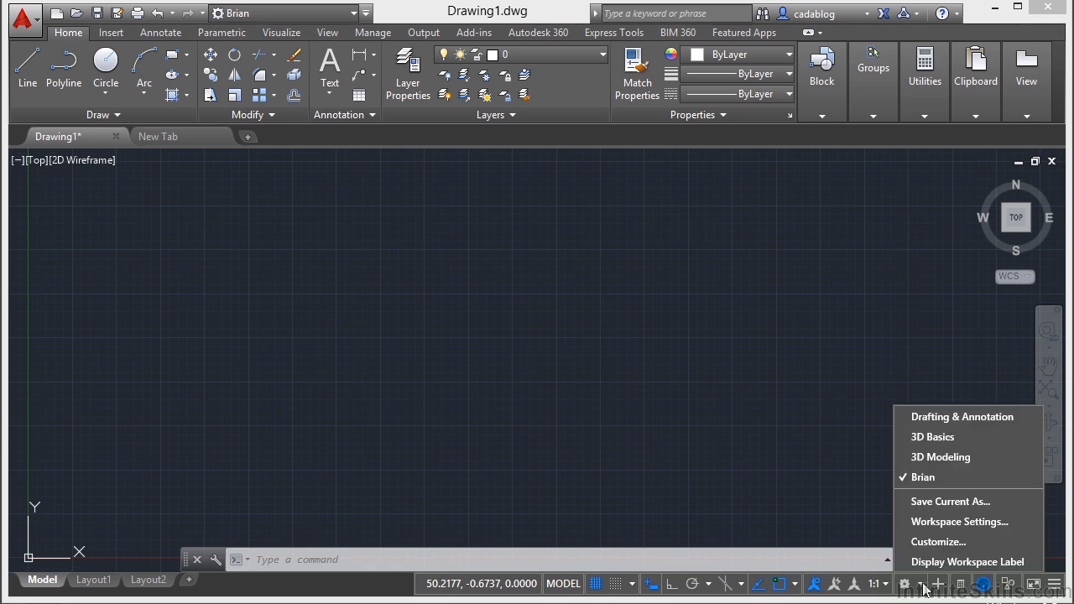
pyautogui.moveTo(934, 437)
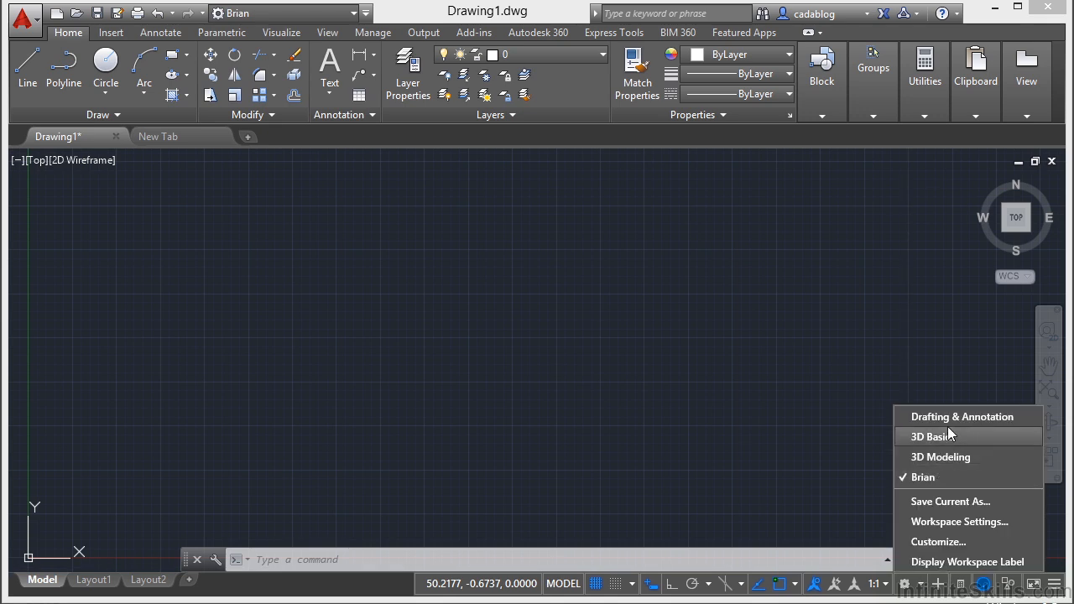
pyautogui.moveTo(933, 477)
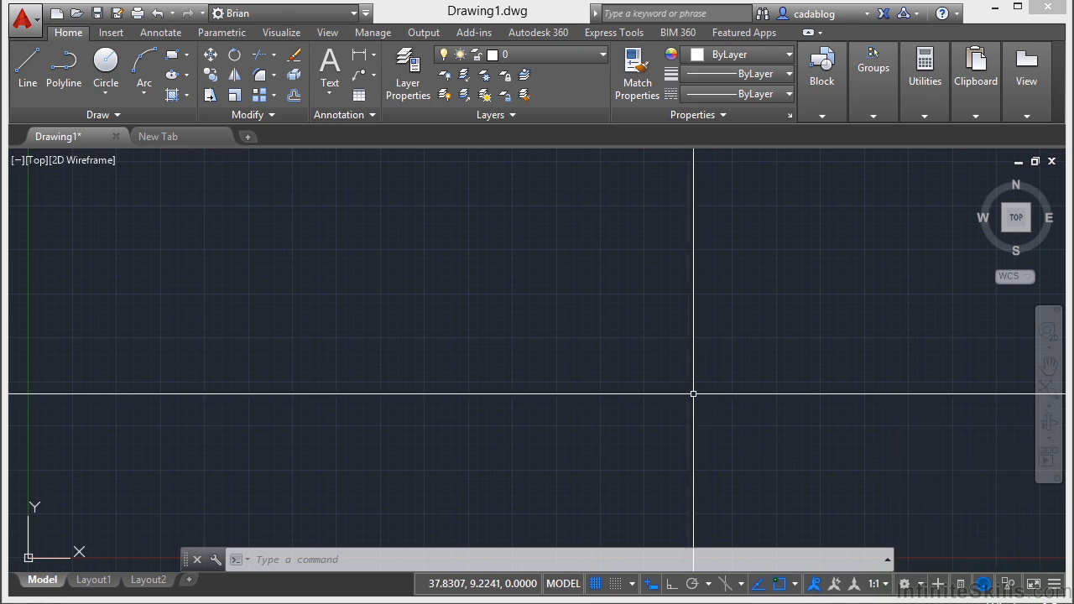
pyautogui.moveTo(698, 385)
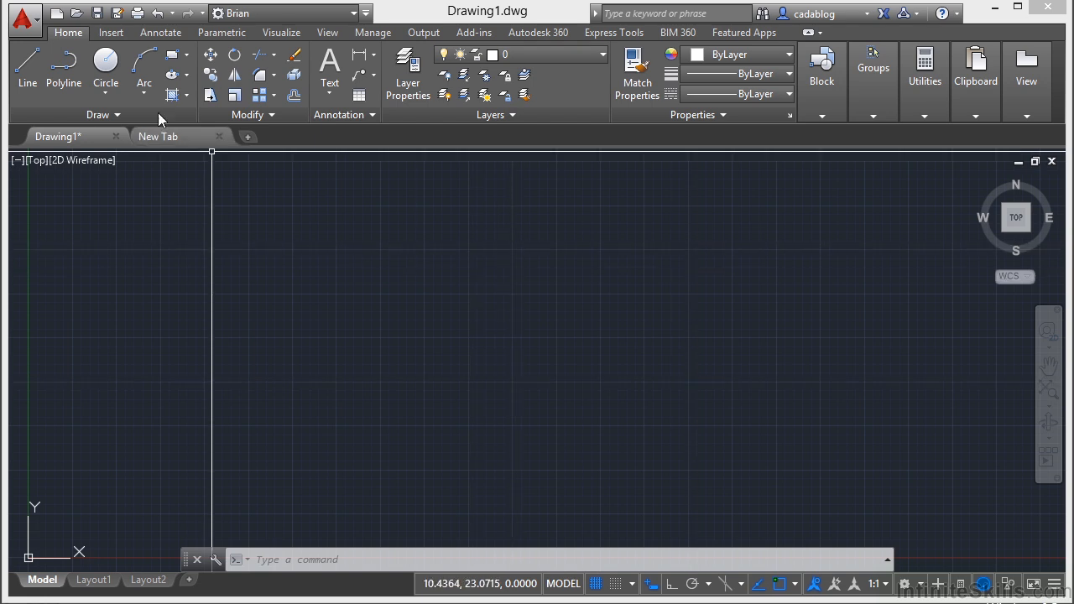
# Step: Drop sample tree and car blocks from Tool Palettes, then show the Insert block gallery
pyautogui.click(111, 32)
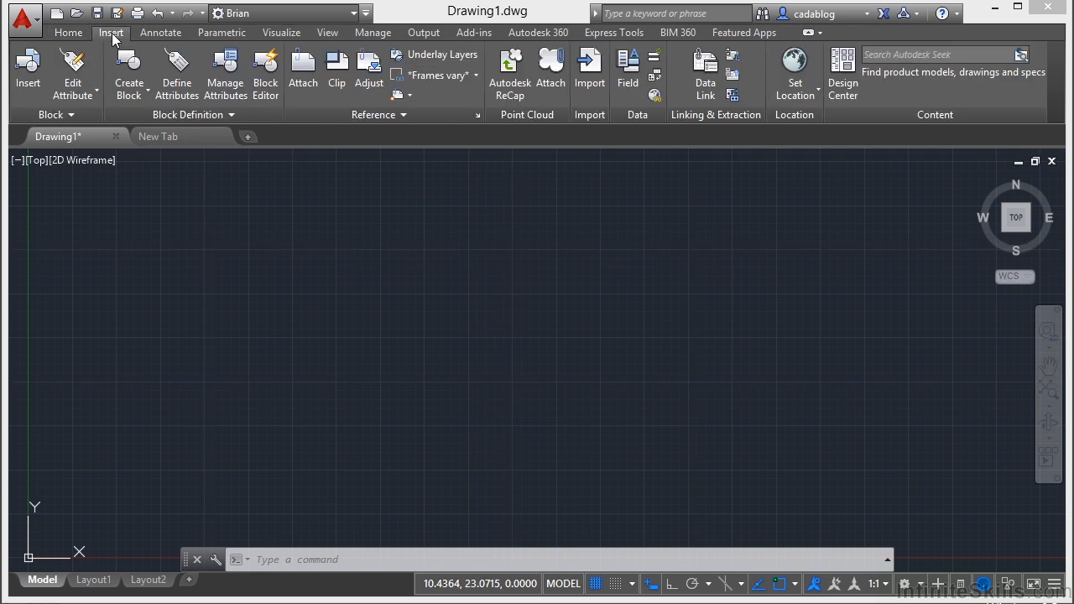
pyautogui.moveTo(28, 72)
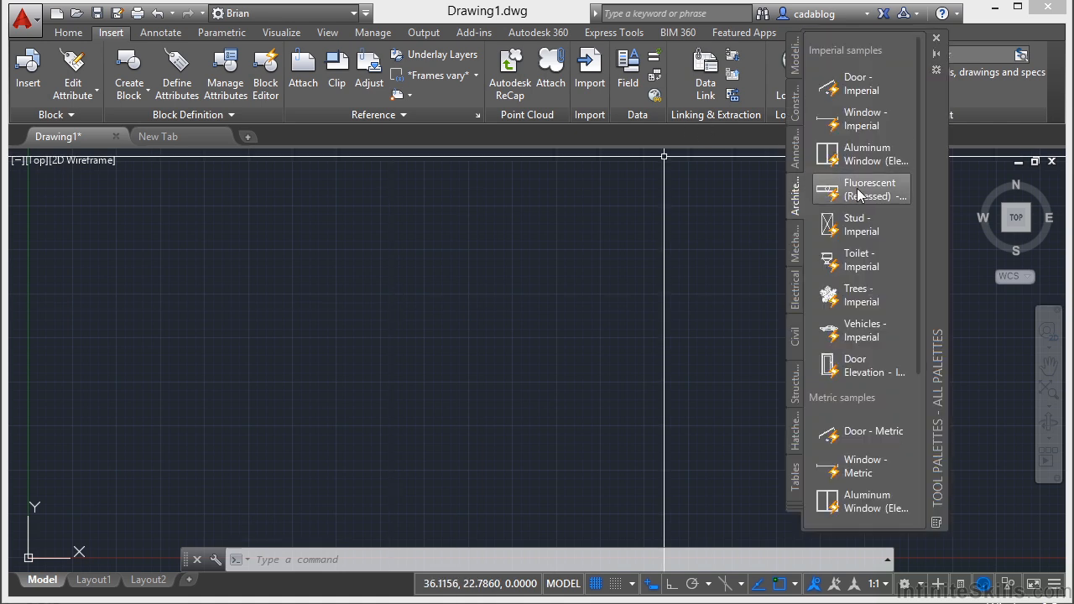
pyautogui.moveTo(650, 273)
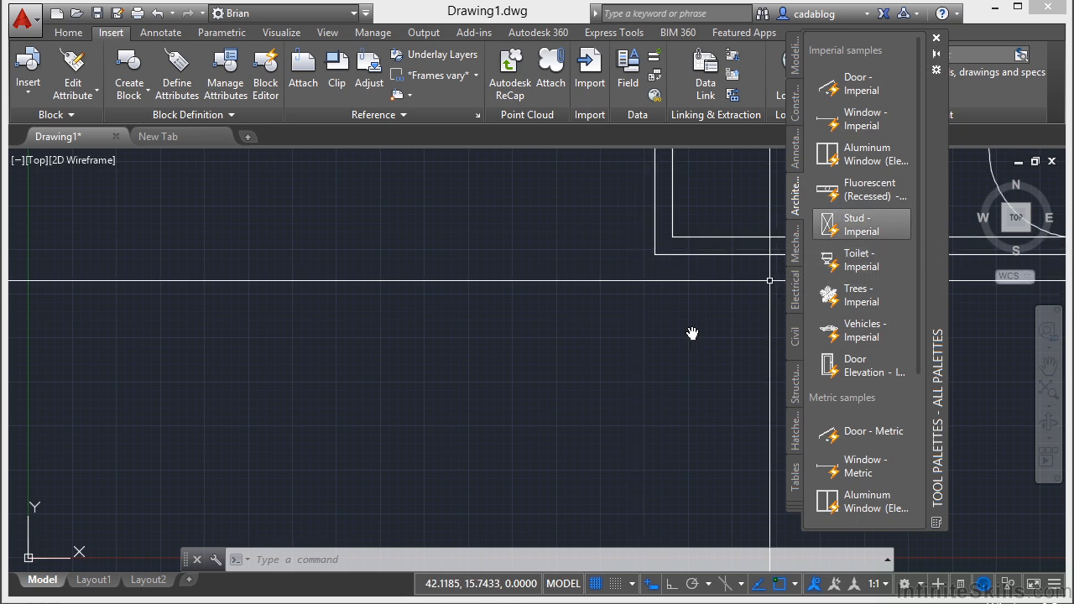
pyautogui.click(854, 224)
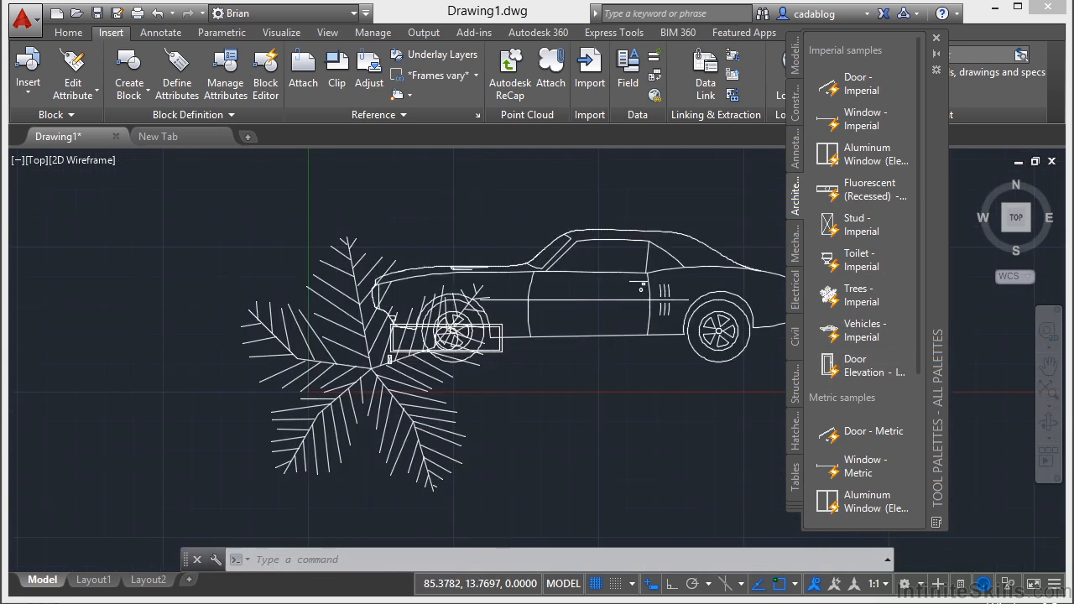
pyautogui.click(28, 72)
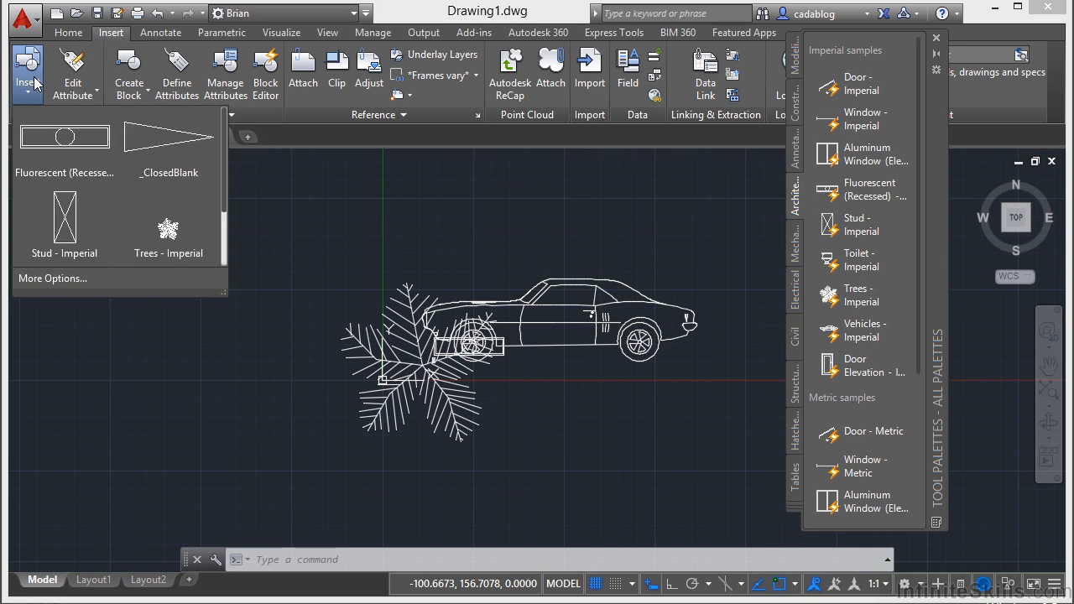
pyautogui.moveTo(168, 226)
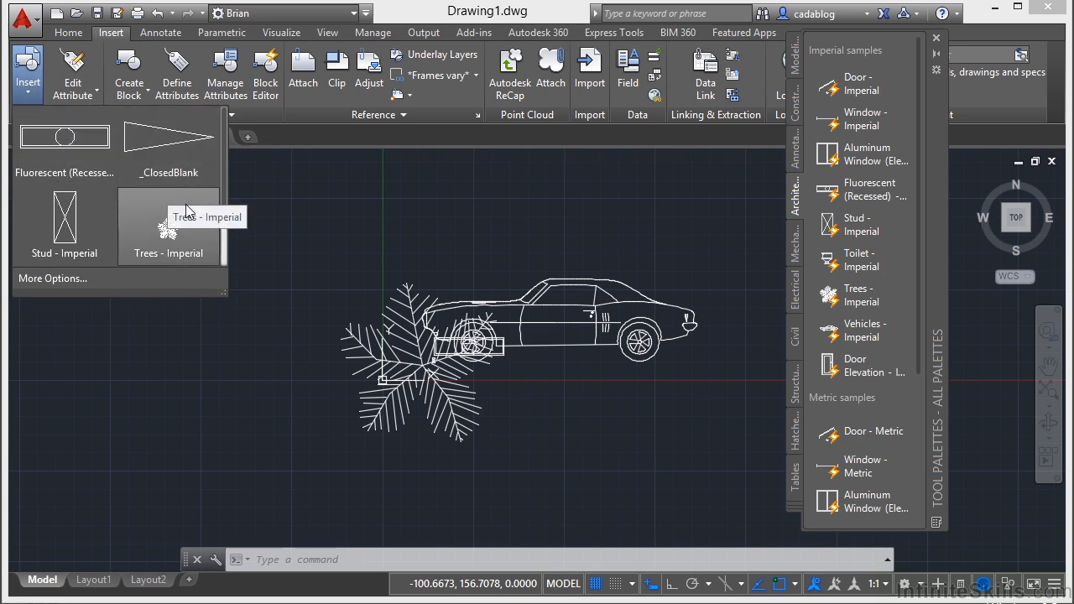
# Step: Window-select and erase all the inserted blocks, then switch to the View tab
pyautogui.scroll(-3)
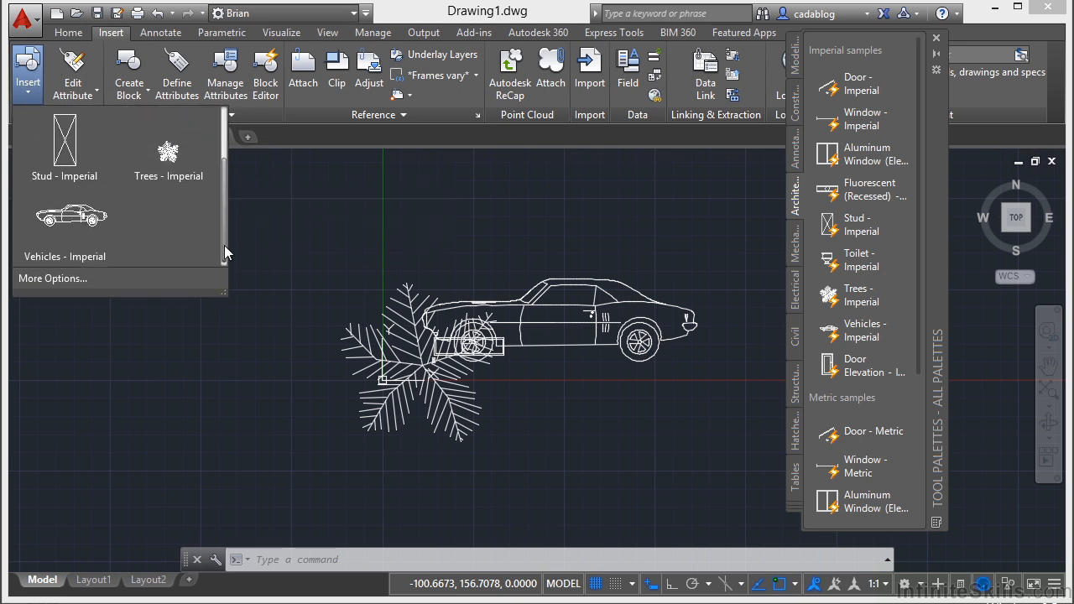
pyautogui.moveTo(88, 216)
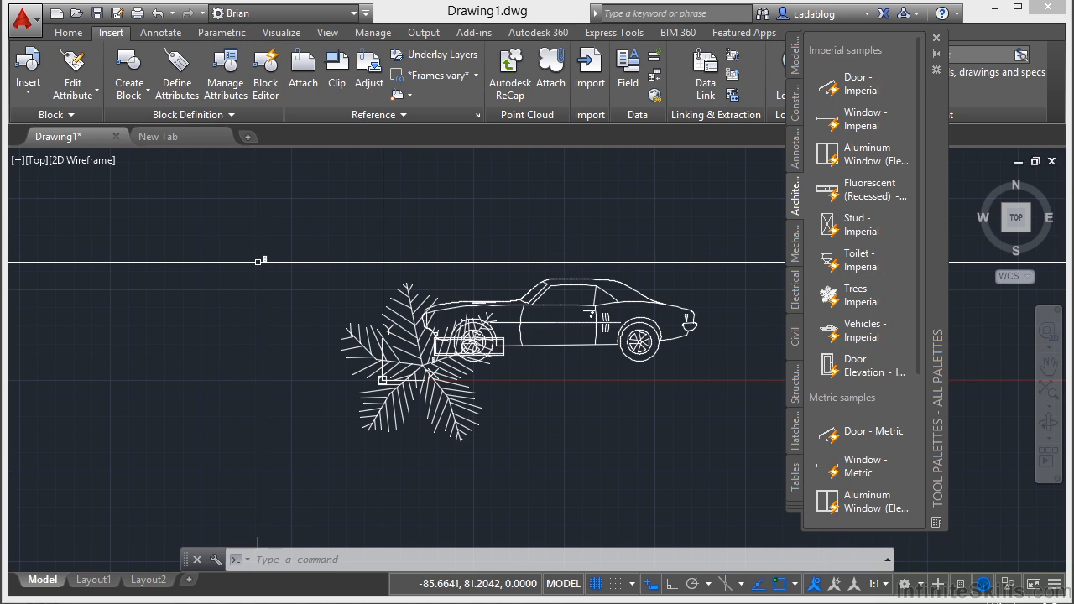
pyautogui.click(936, 37)
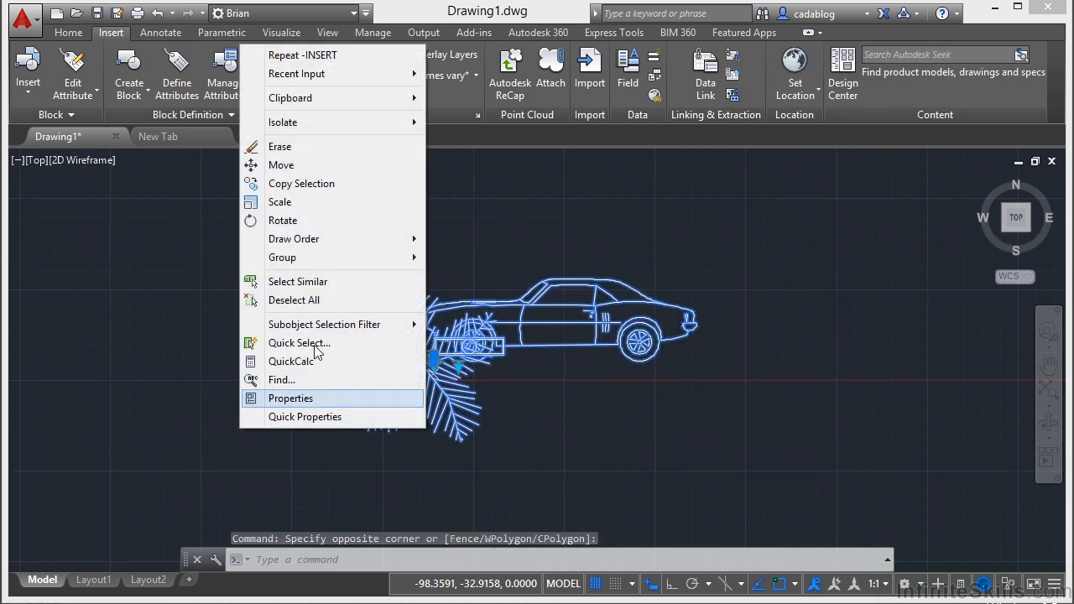
pyautogui.click(279, 146)
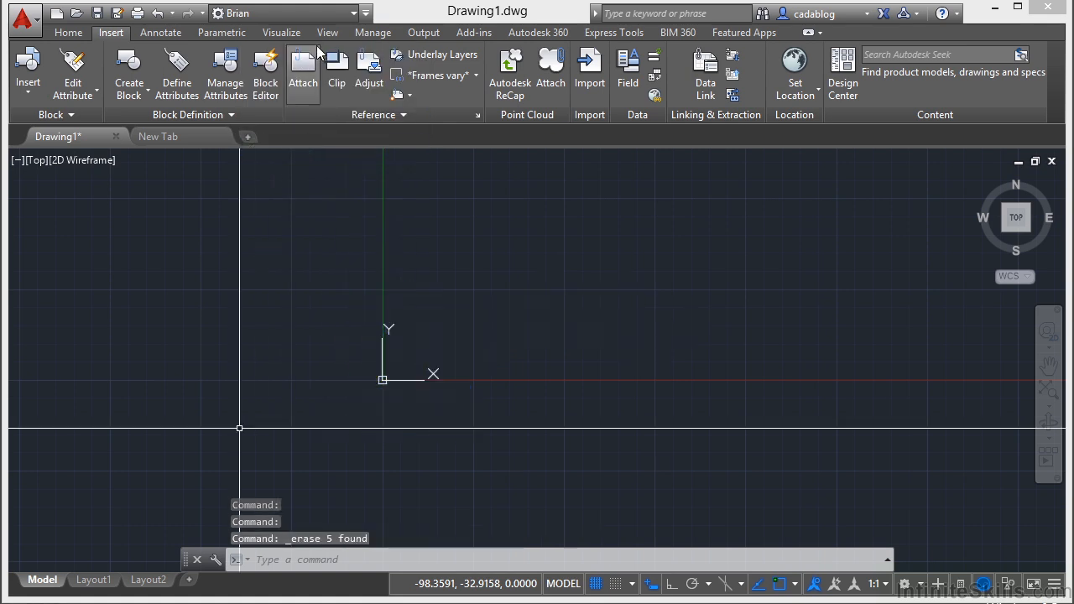
pyautogui.click(328, 32)
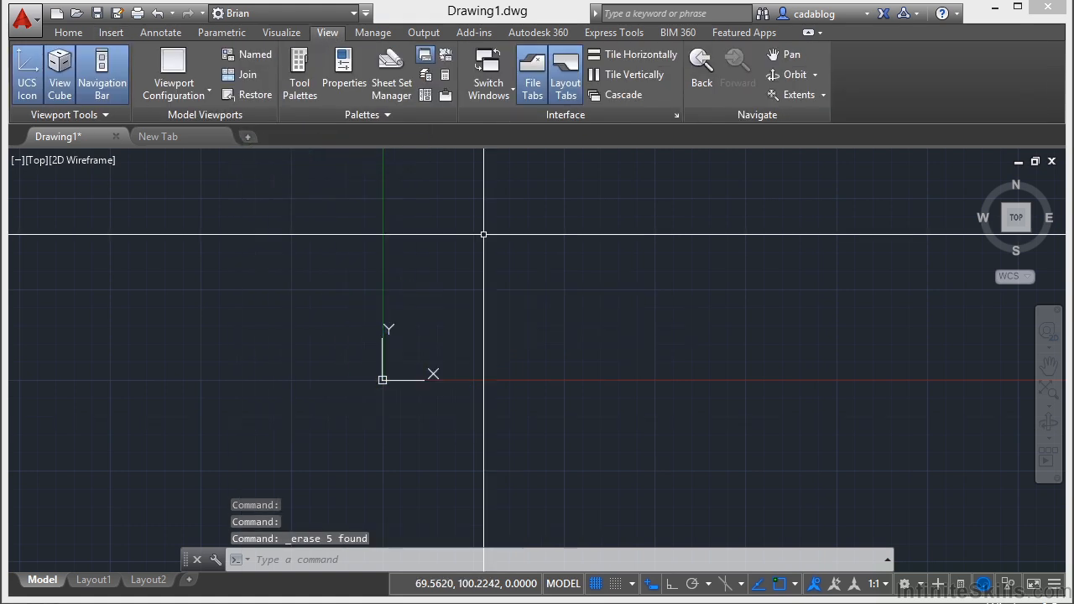